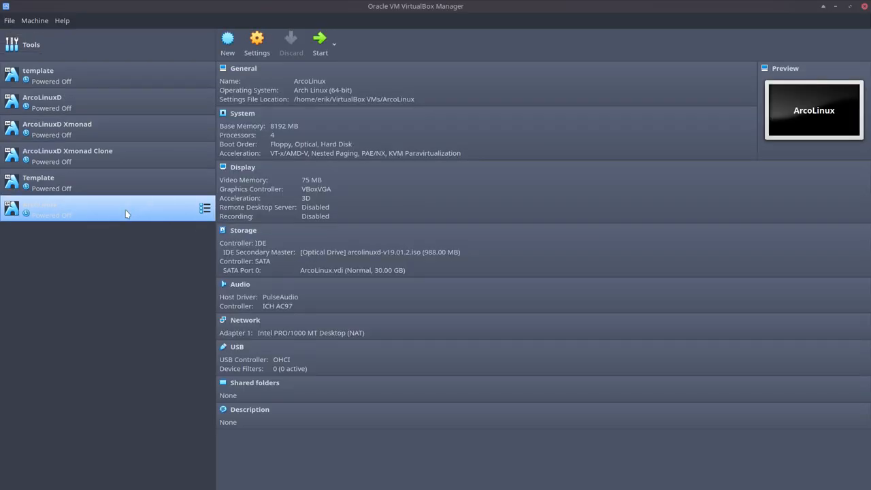
Remove the template, ArcoLinuxD, ArcoLinuxD Xmonad and Template machines with 'Remove only', keeping their files.
right_click(41, 73)
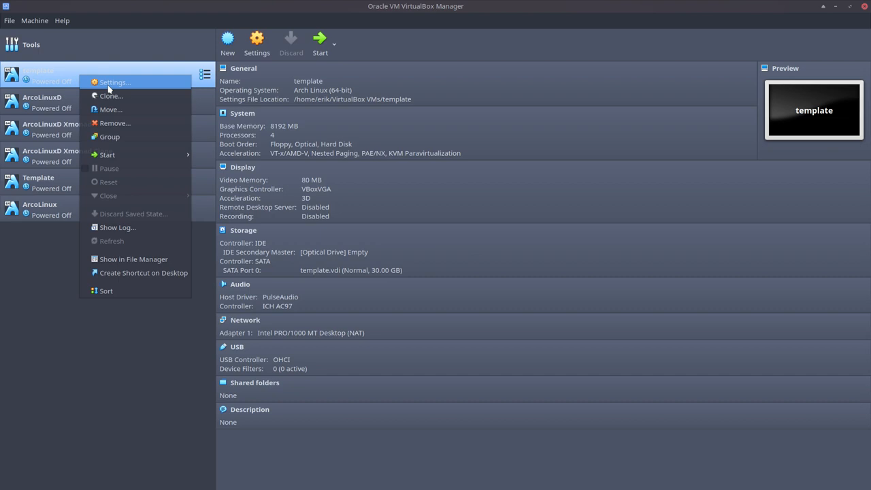
left_click(114, 122)
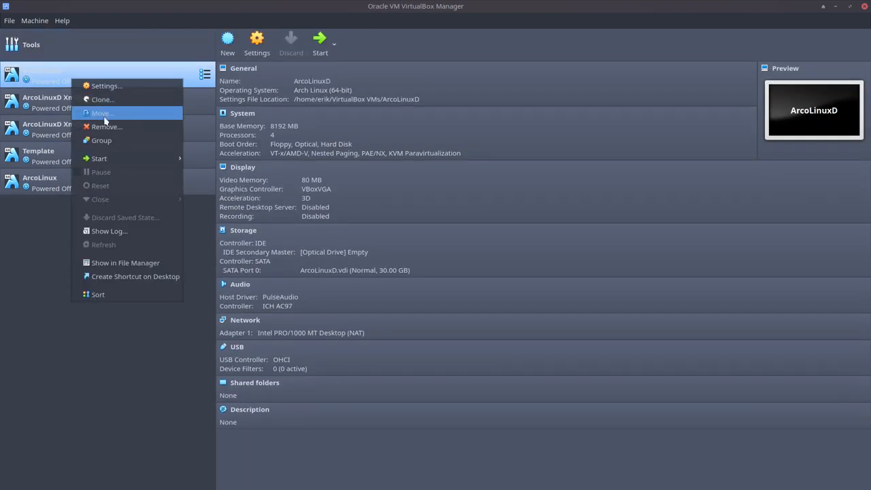
left_click(106, 126)
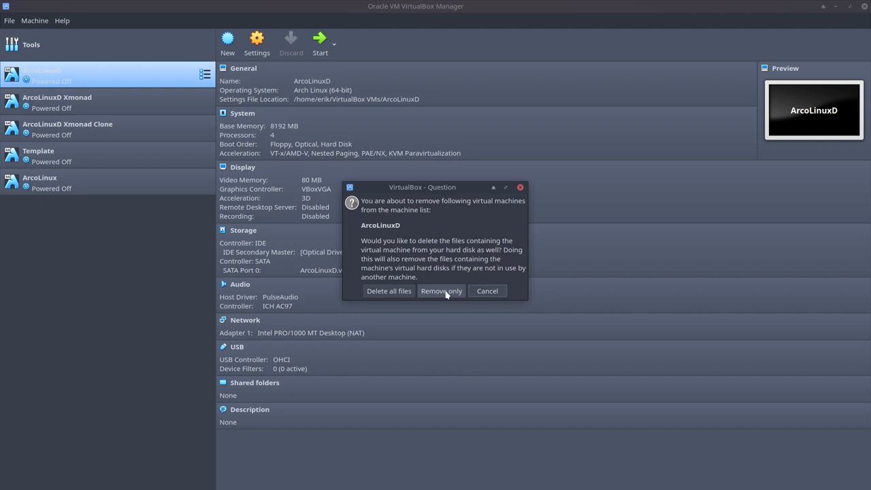
left_click(441, 292)
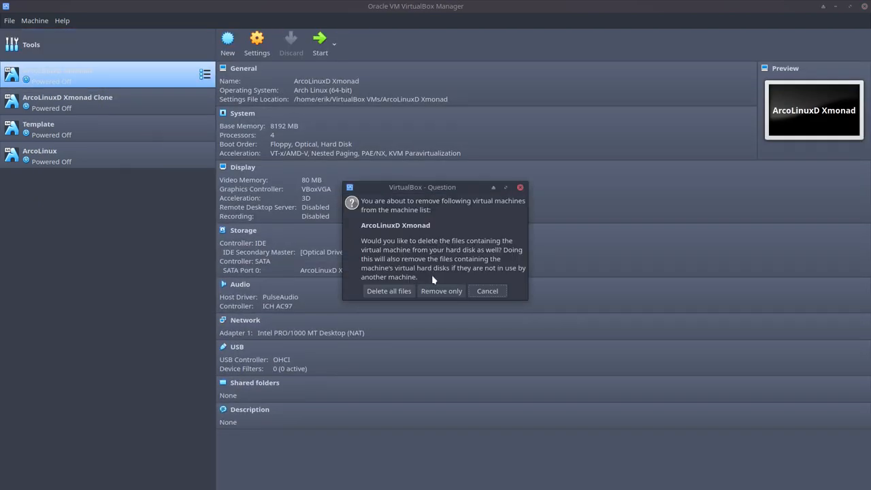
left_click(389, 291)
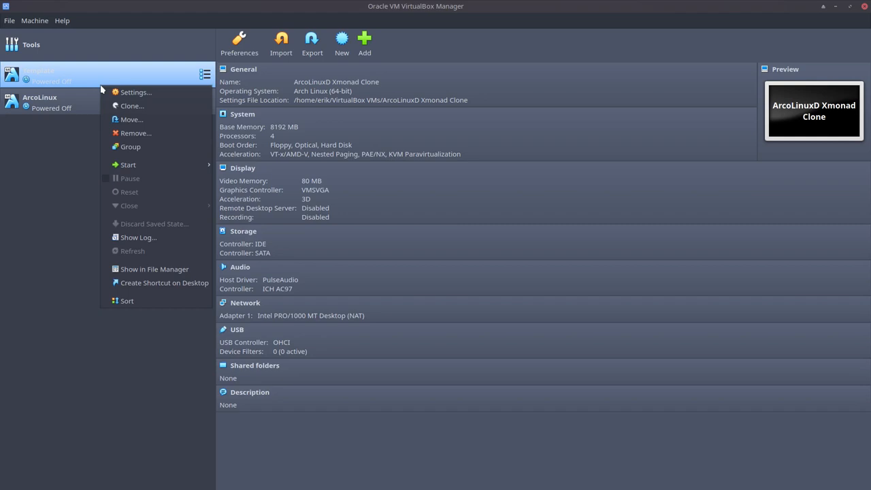
left_click(136, 134)
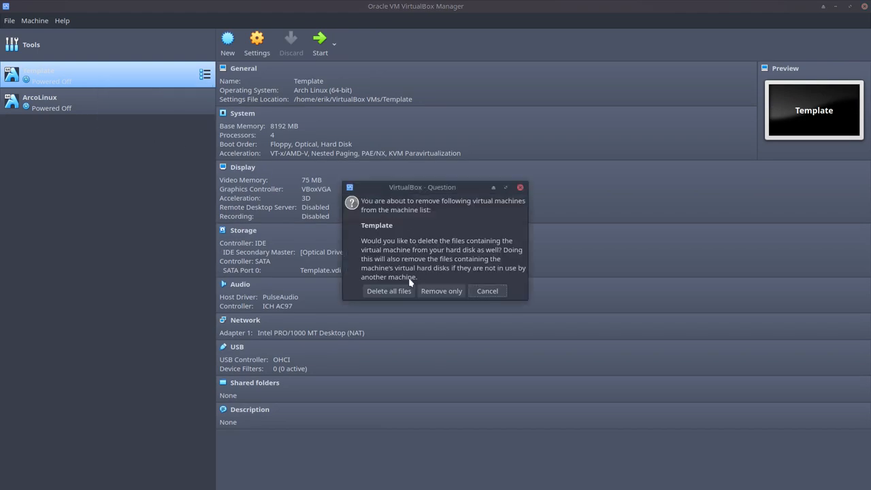
left_click(390, 291)
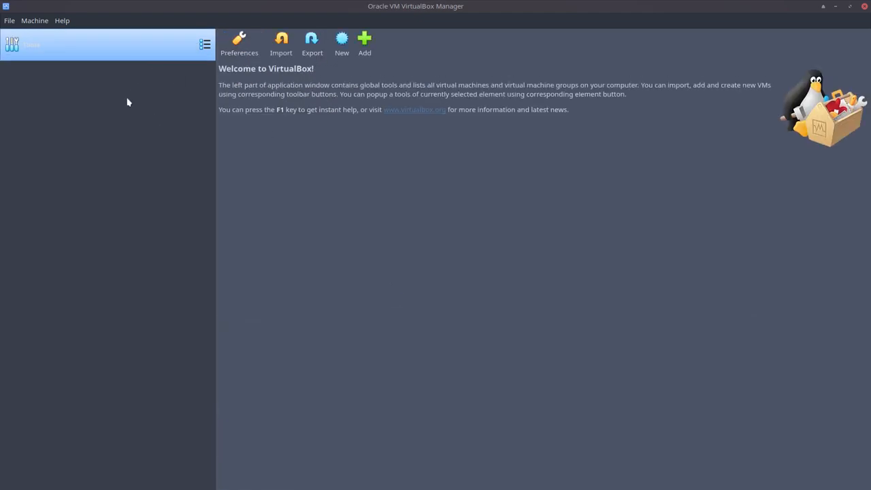
mouse_move(63, 46)
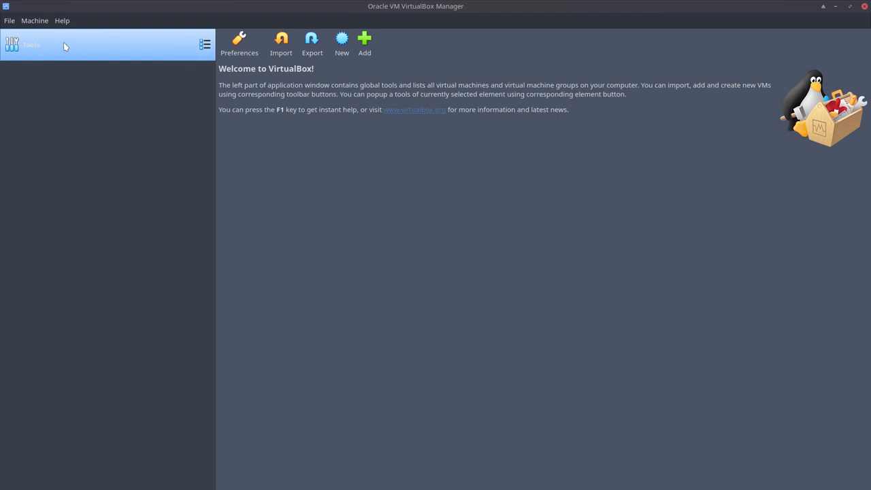
mouse_move(88, 90)
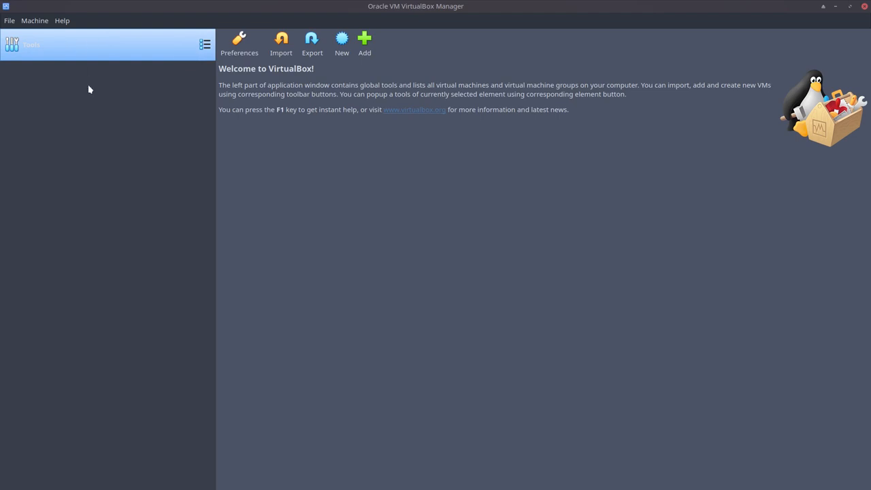
mouse_move(365, 39)
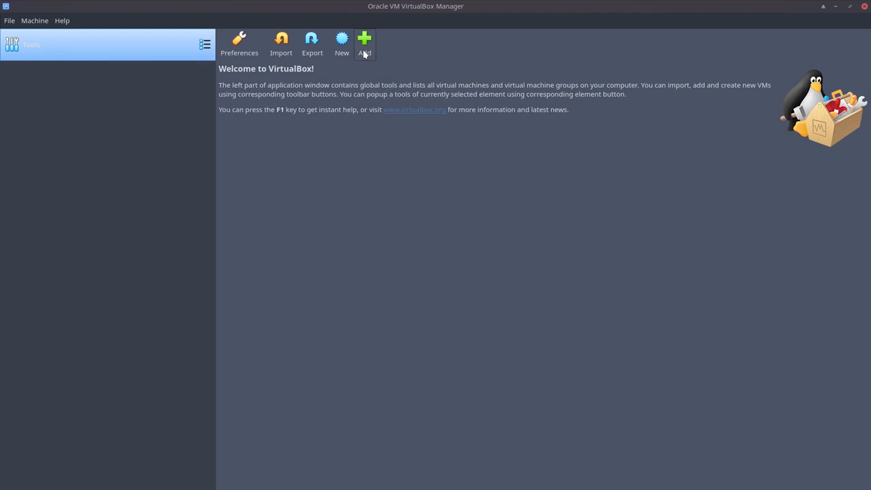
mouse_move(343, 39)
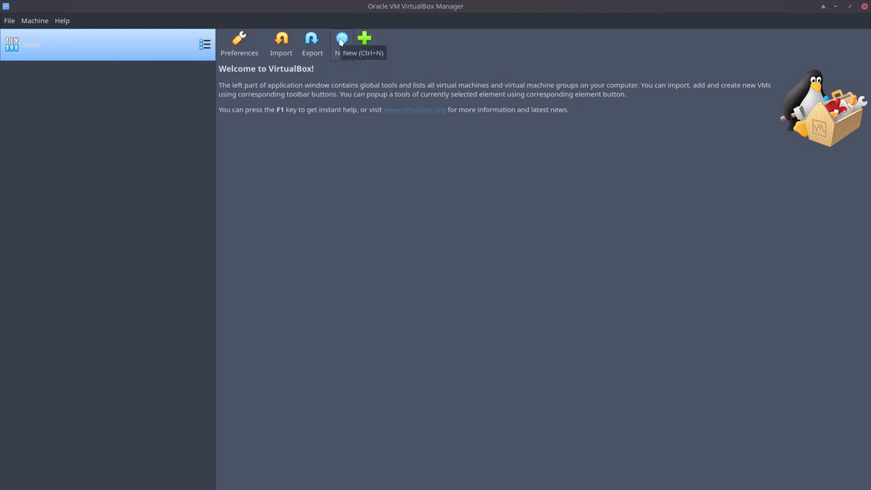
mouse_move(350, 75)
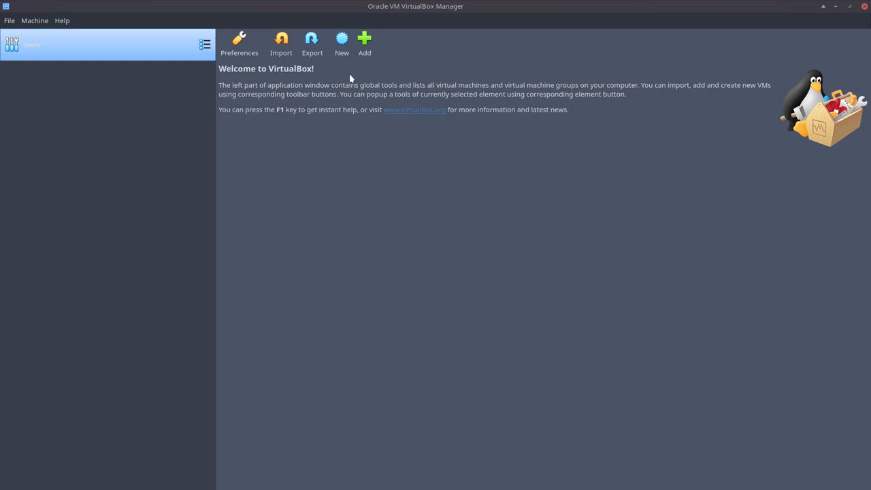
mouse_move(62, 20)
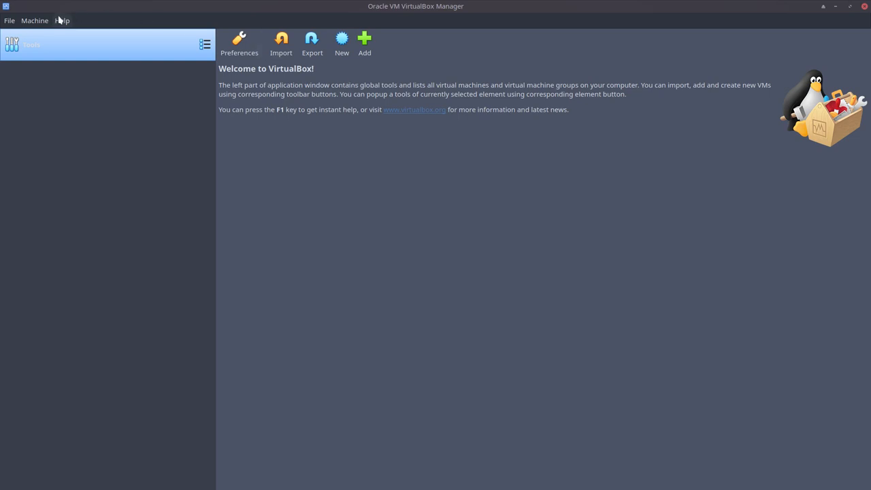
left_click(63, 21)
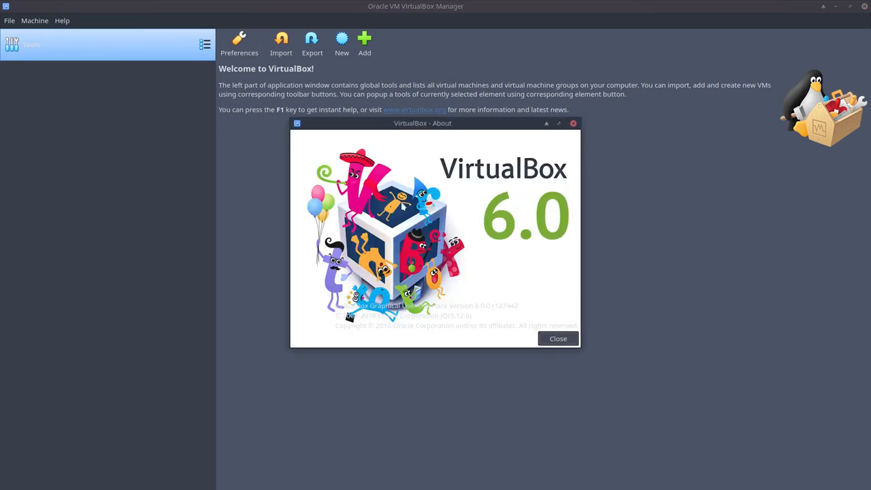
left_click(558, 337)
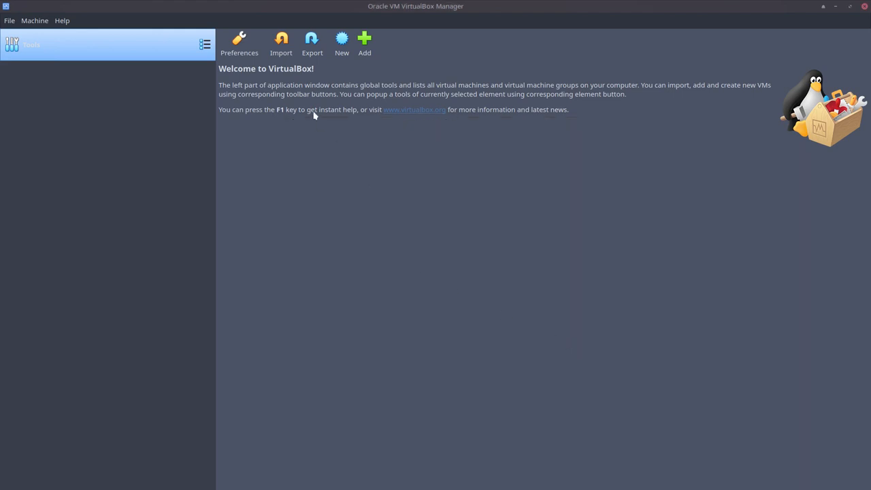
mouse_move(328, 103)
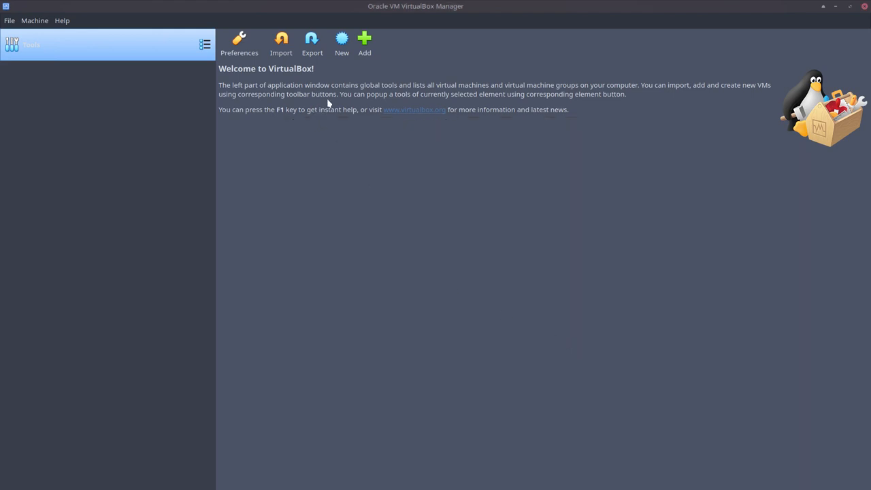
mouse_move(342, 40)
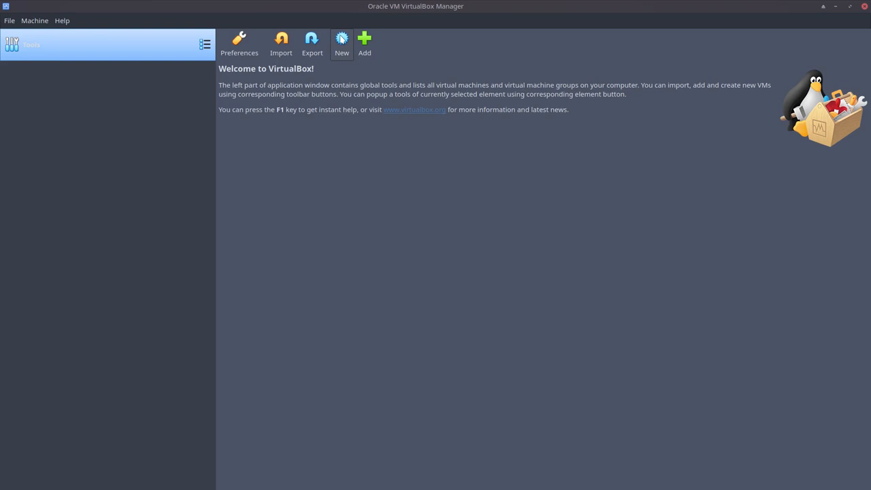
Start a new VM named 'template' as Linux / Arch Linux (64-bit) and dismiss the folder-exists error.
left_click(342, 39)
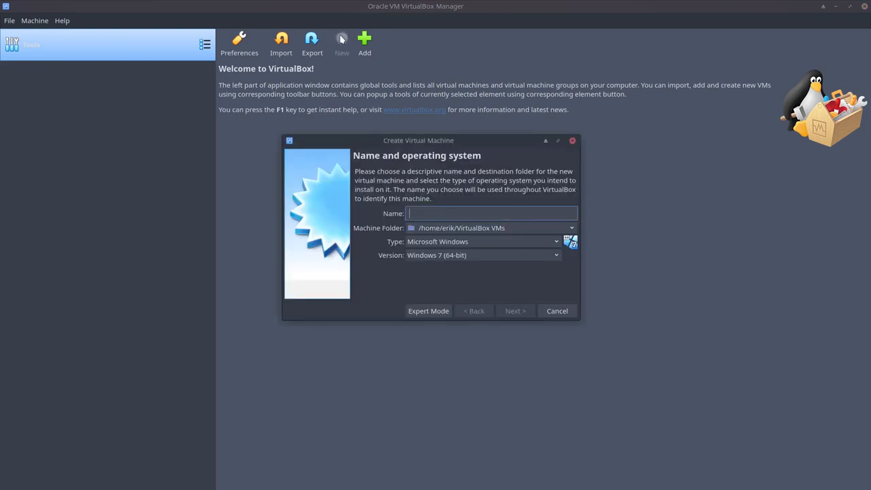
type("templa")
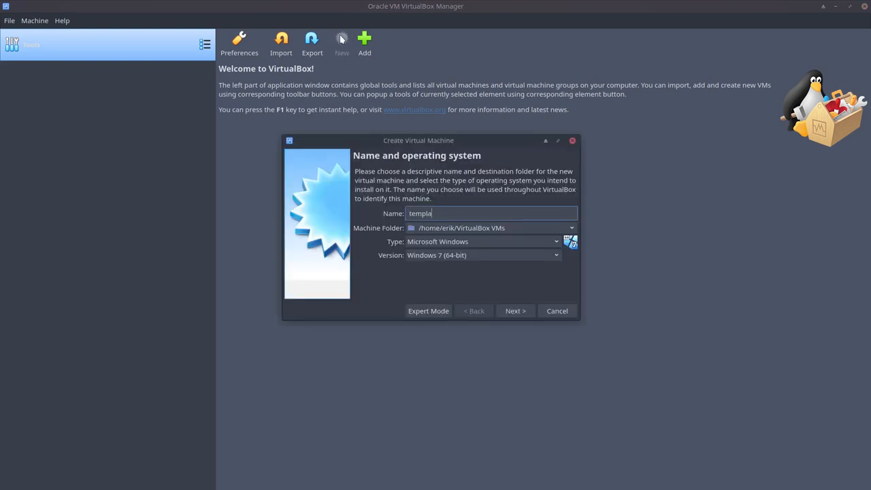
type("te")
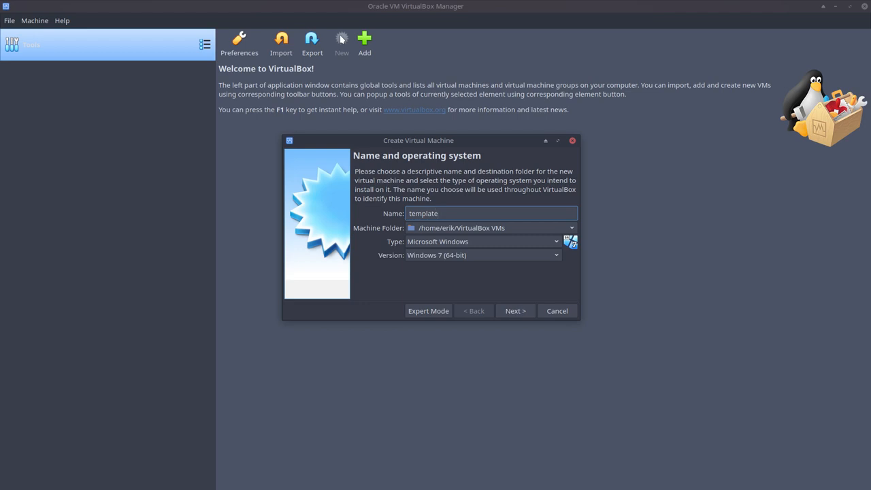
left_click(555, 240)
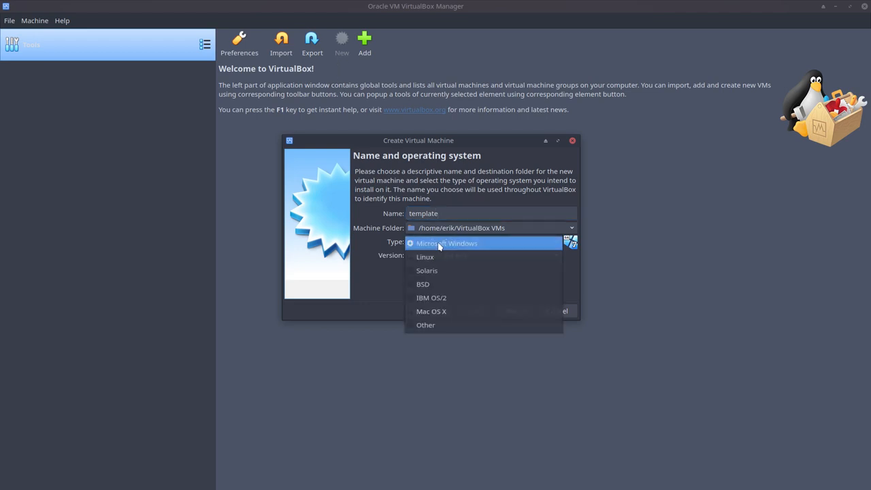
left_click(424, 256)
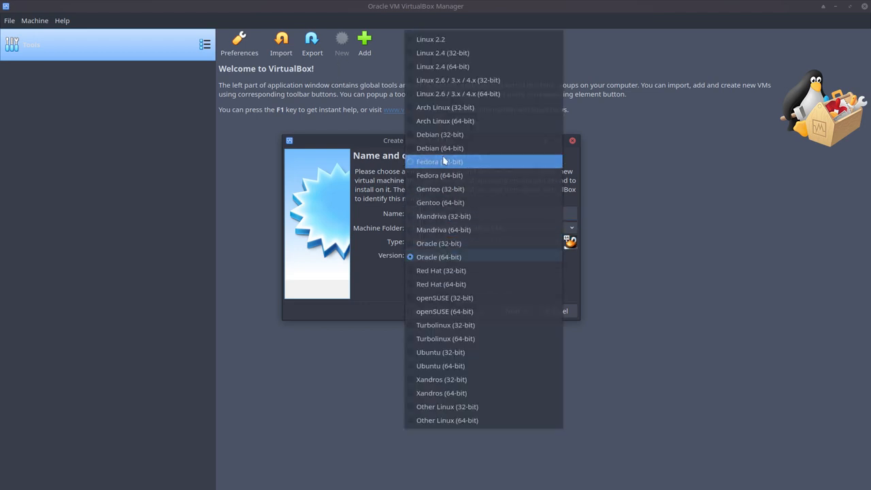
left_click(444, 119)
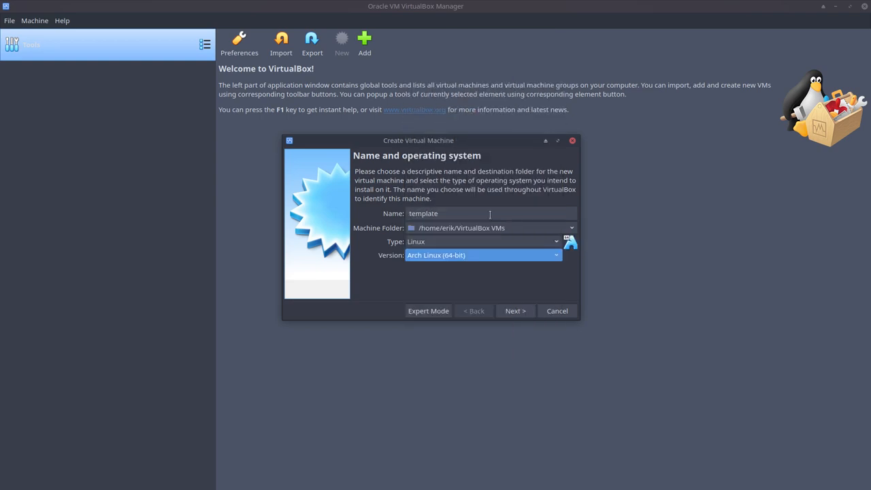
left_click(514, 310)
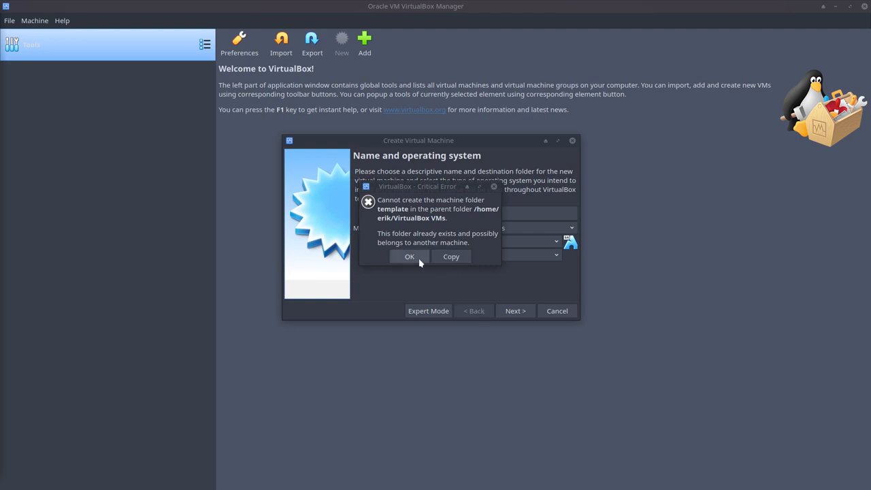
left_click(408, 256)
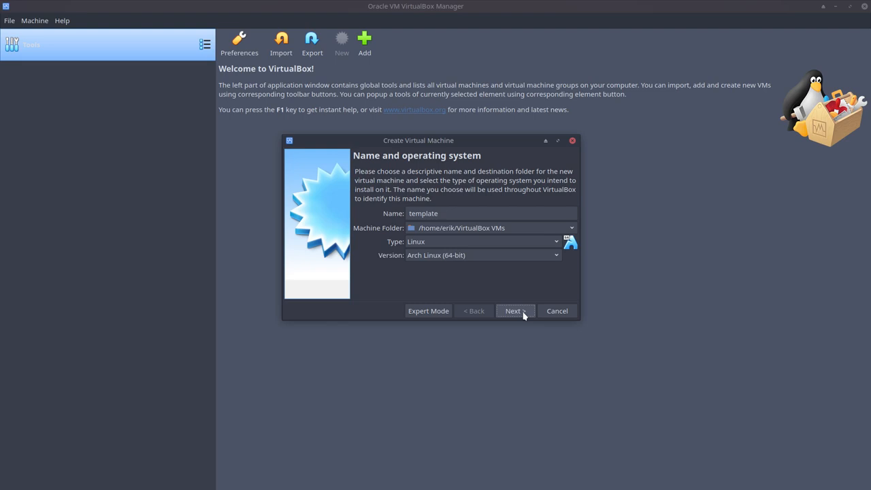
Set the machine's memory to 8192 MB and continue to the hard disk step.
left_click(514, 310)
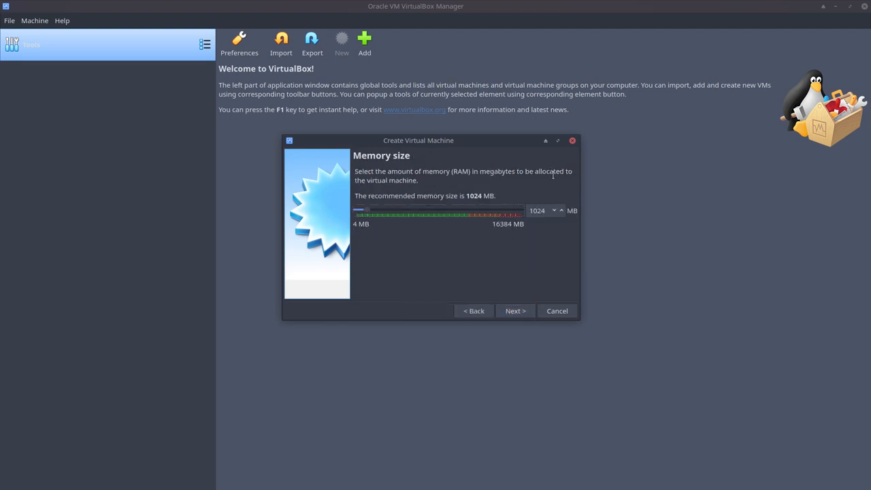
left_click_drag(359, 215, 428, 212)
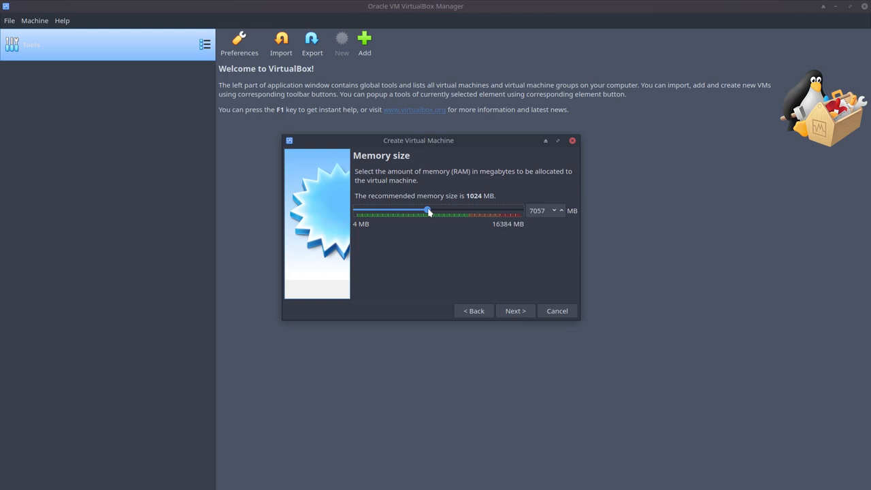
left_click_drag(427, 209, 438, 210)
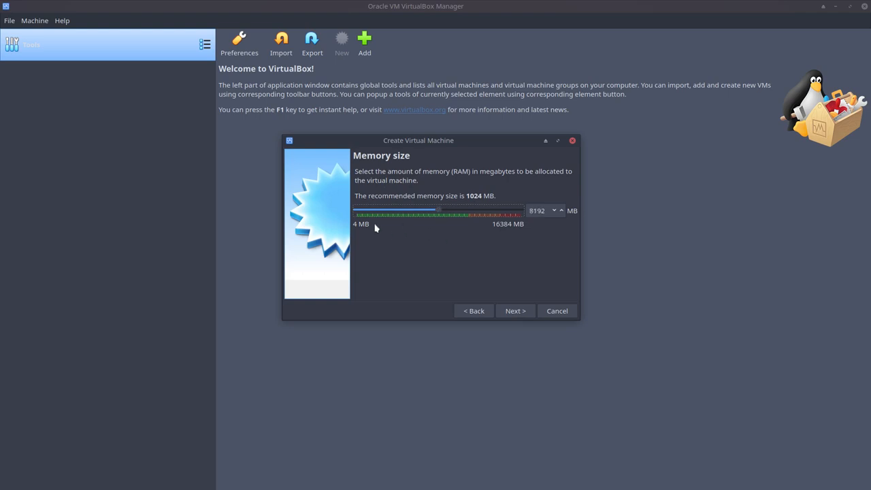
mouse_move(401, 224)
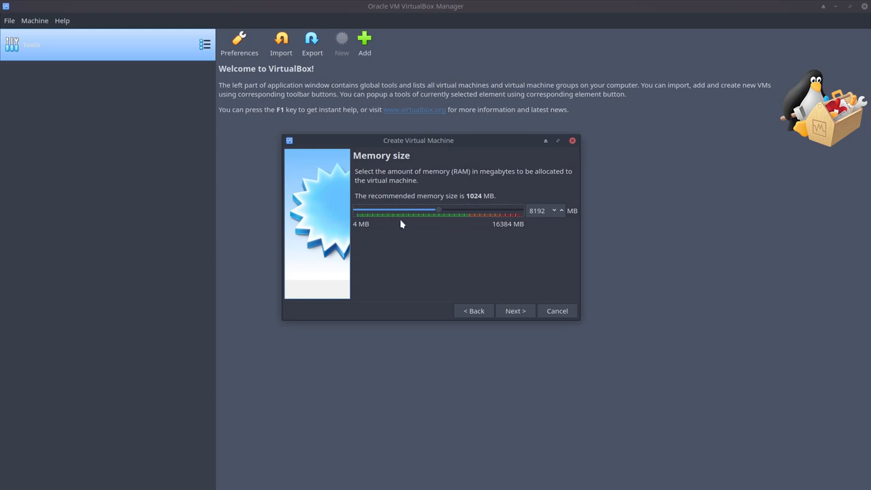
left_click(514, 310)
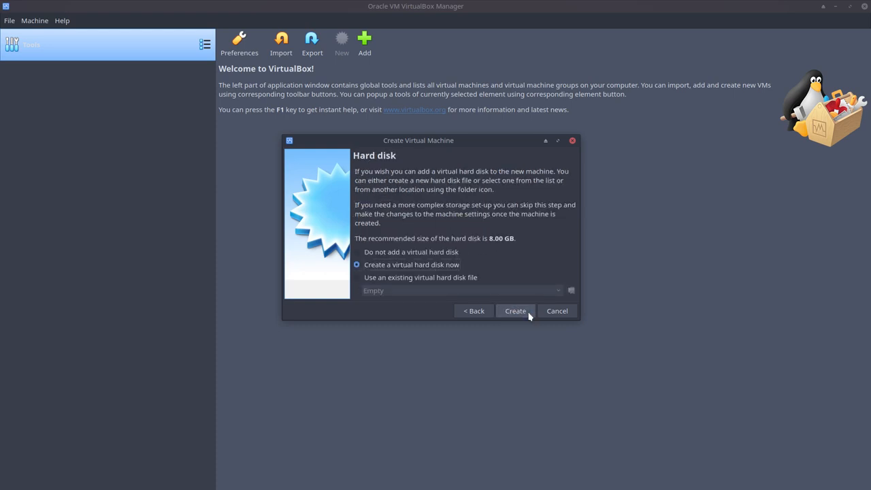
Create a new virtual hard disk named template and size it at 30.00 GB.
left_click(514, 311)
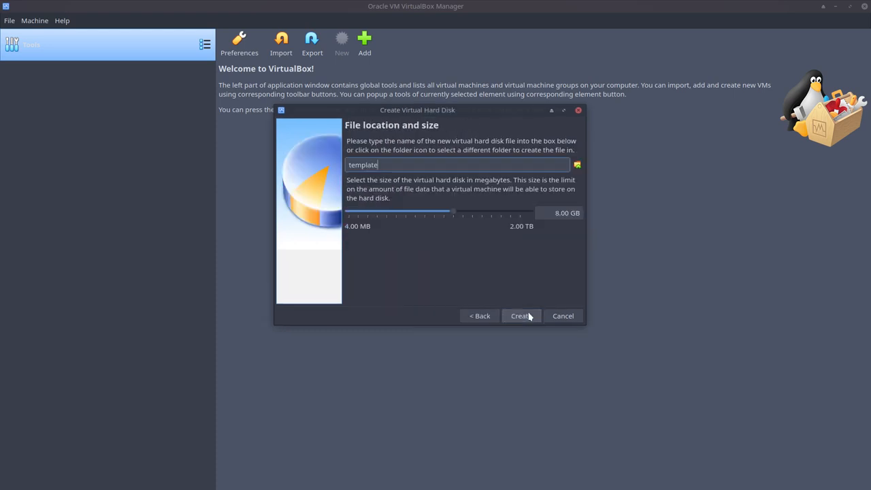
left_click(559, 212)
type("30")
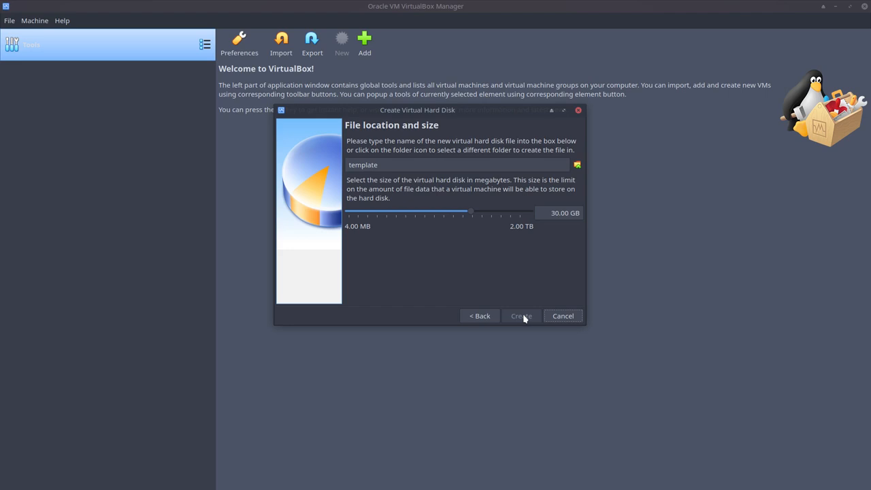
Finish creating the template machine and bring up its actions menu.
left_click(519, 316)
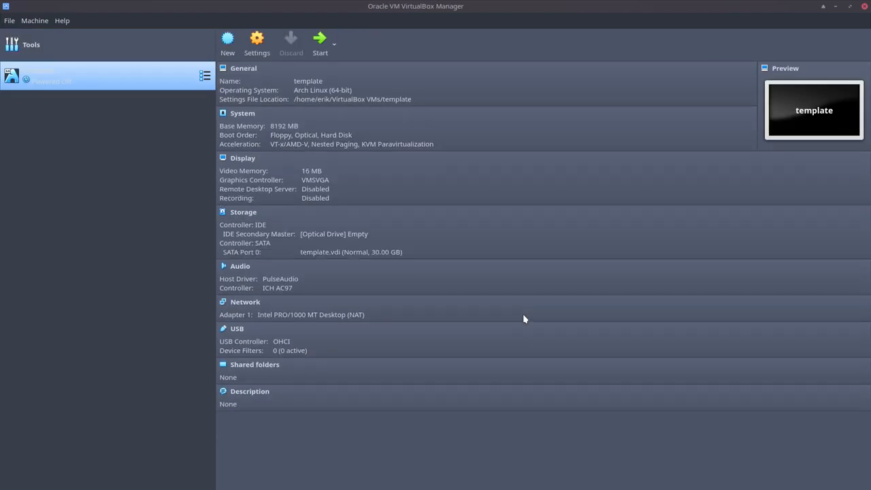
mouse_move(513, 311)
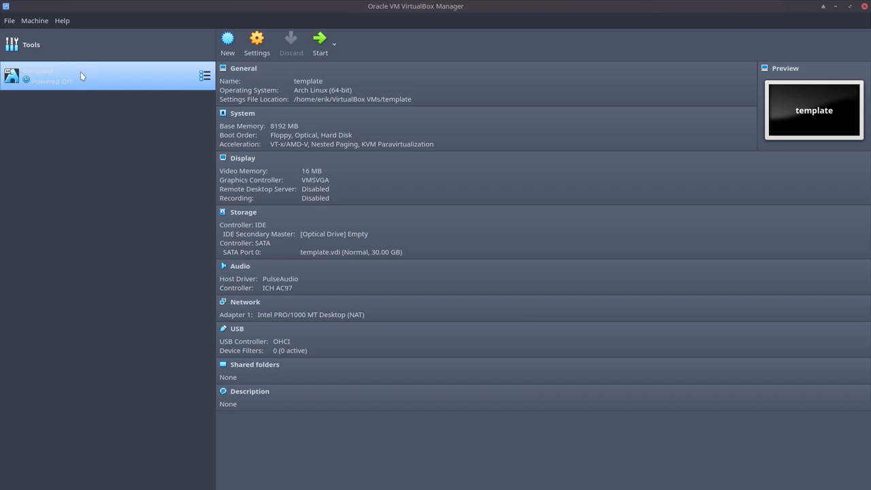
right_click(54, 74)
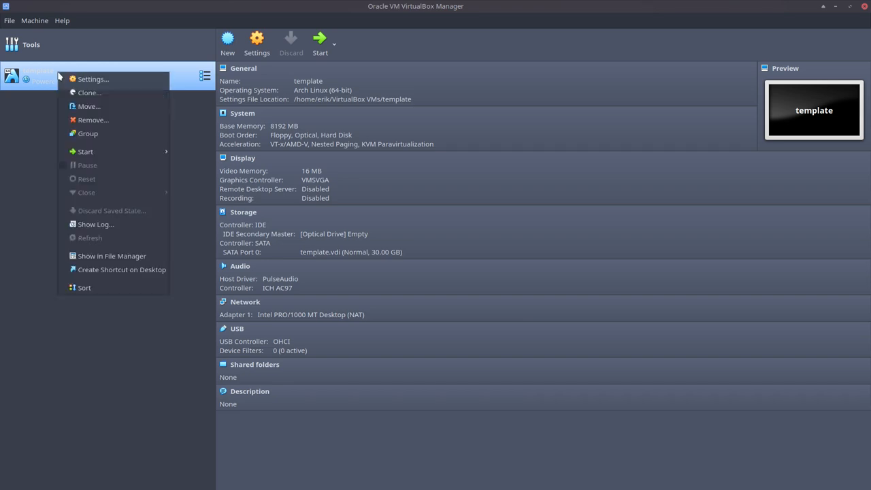
mouse_move(93, 79)
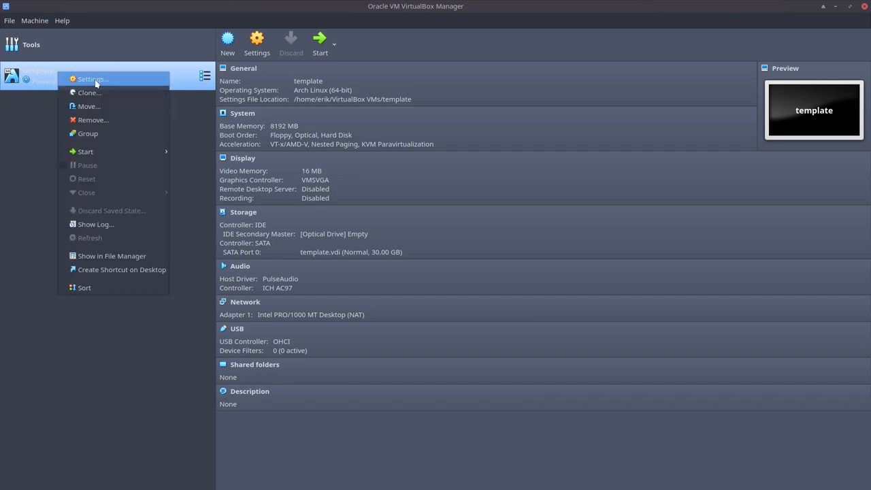
In the template machine's System > Processor settings, give it 4 processors with PAE/NX enabled.
left_click(92, 79)
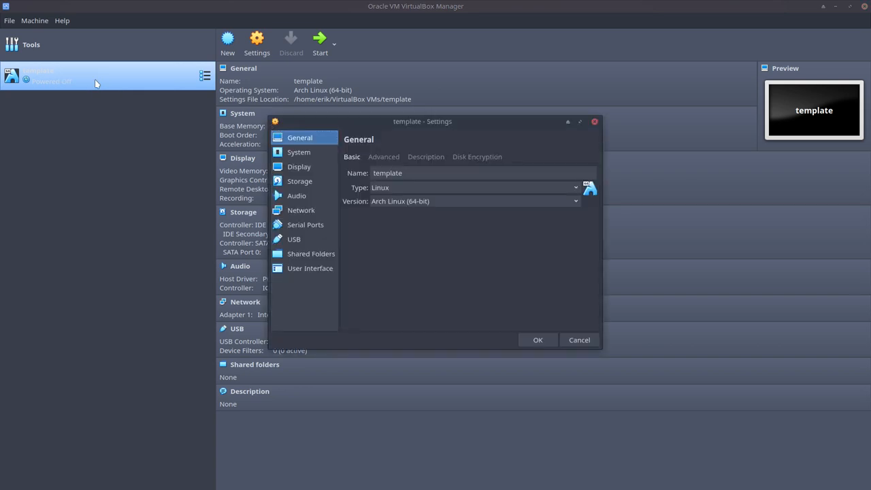
left_click(424, 156)
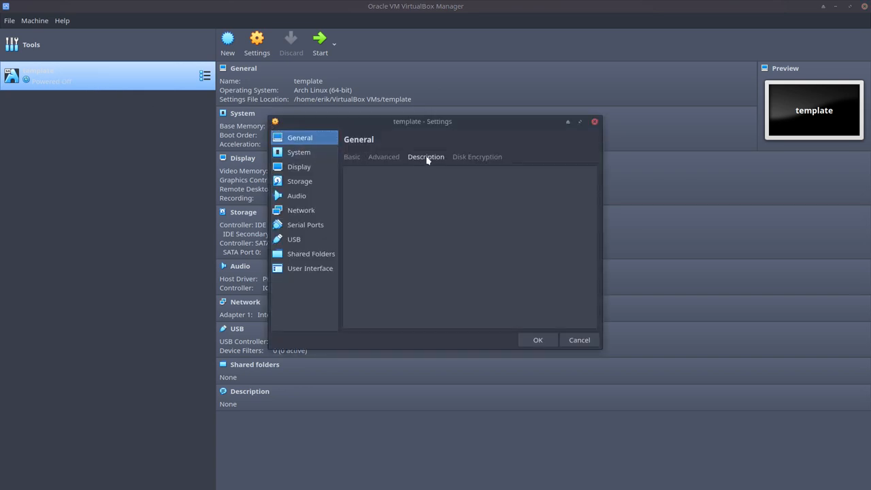
left_click(299, 153)
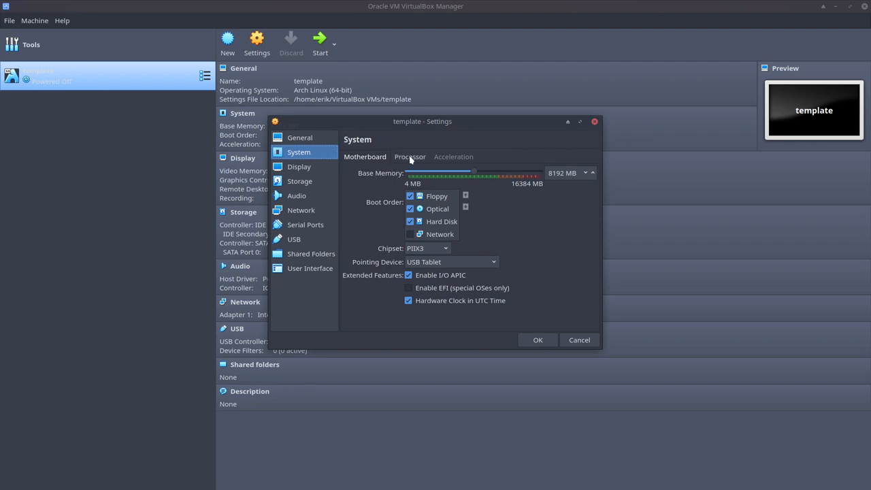
left_click(409, 157)
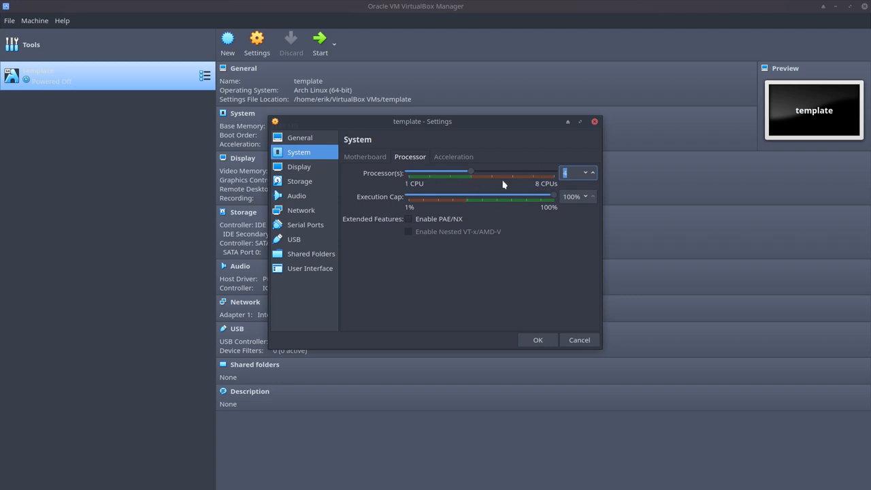
left_click(408, 218)
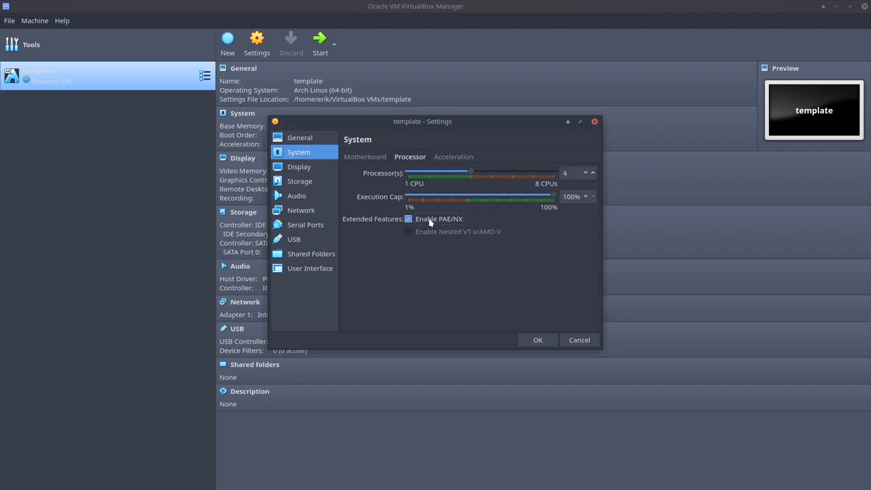
mouse_move(446, 218)
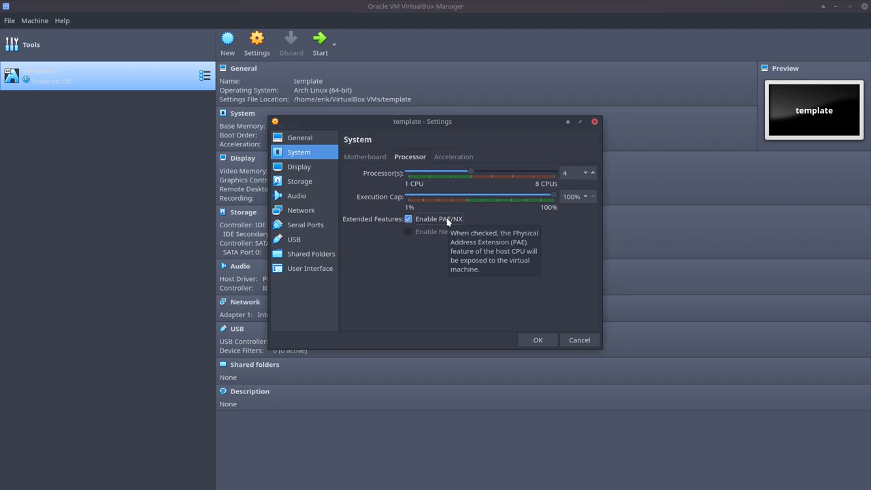
left_click(300, 166)
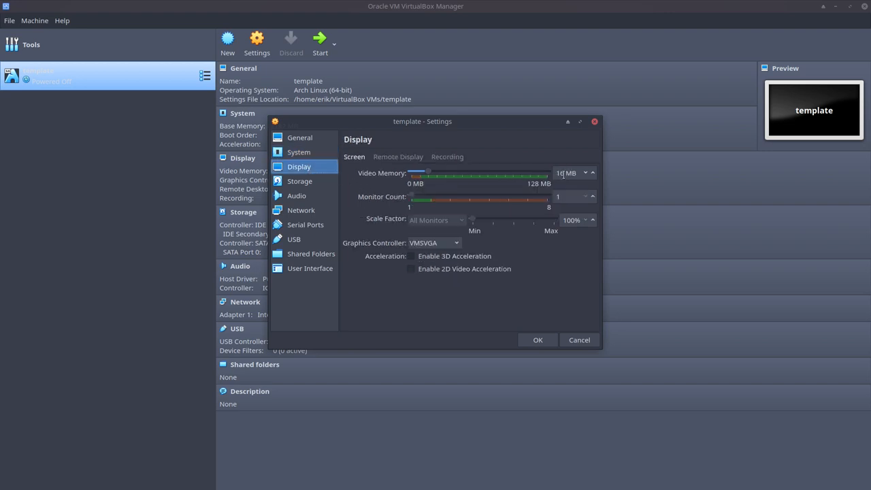
Raise the template machine's video memory slider to 64 MB.
left_click_drag(427, 172, 466, 173)
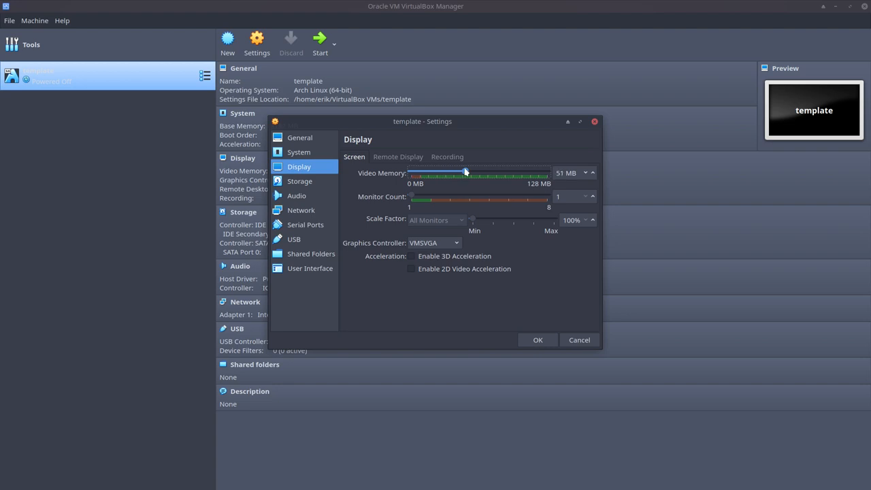
left_click_drag(465, 172, 476, 171)
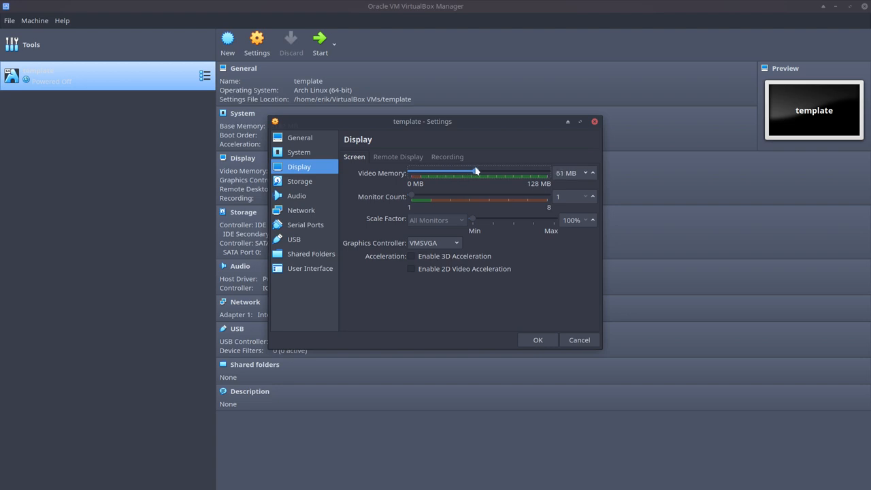
left_click_drag(475, 172, 479, 171)
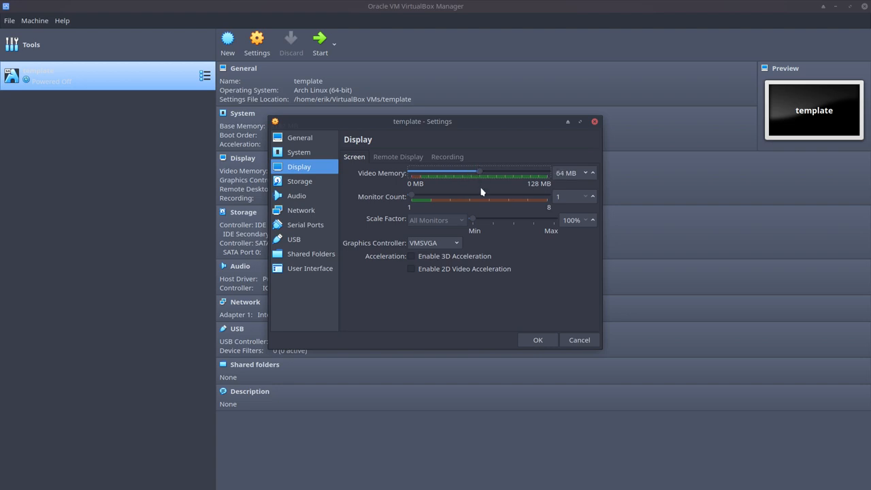
mouse_move(479, 188)
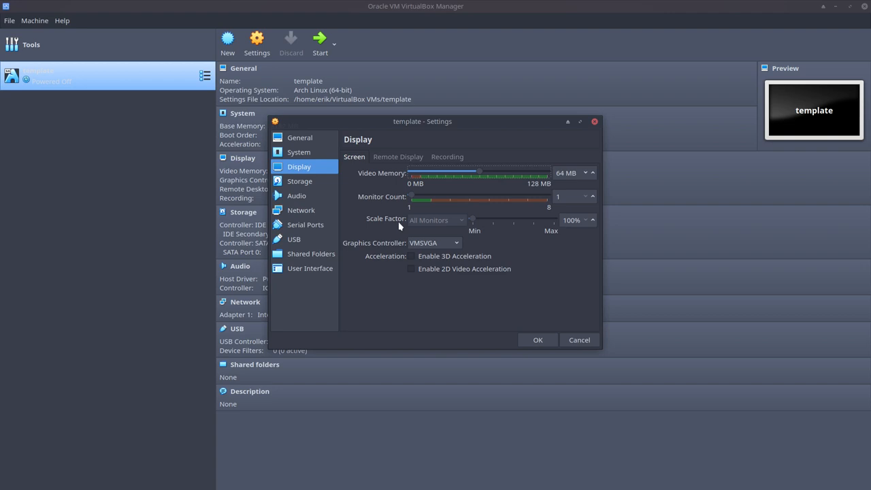
mouse_move(403, 255)
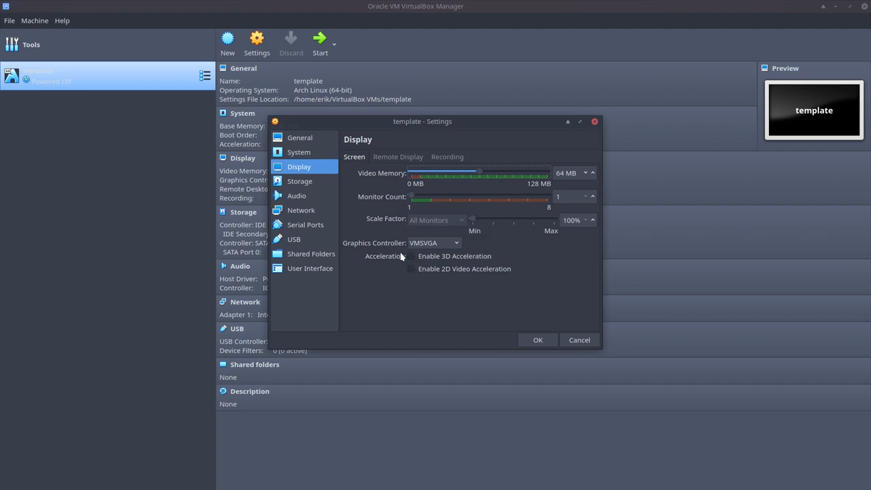
mouse_move(387, 249)
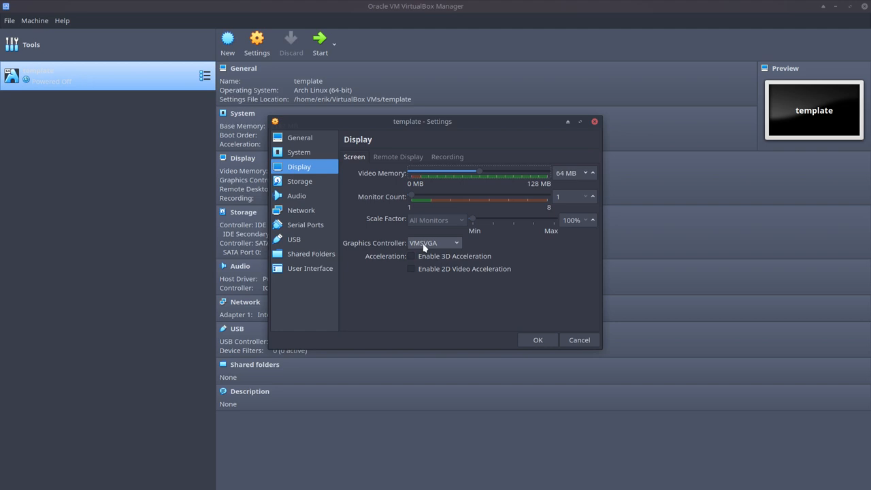
mouse_move(452, 242)
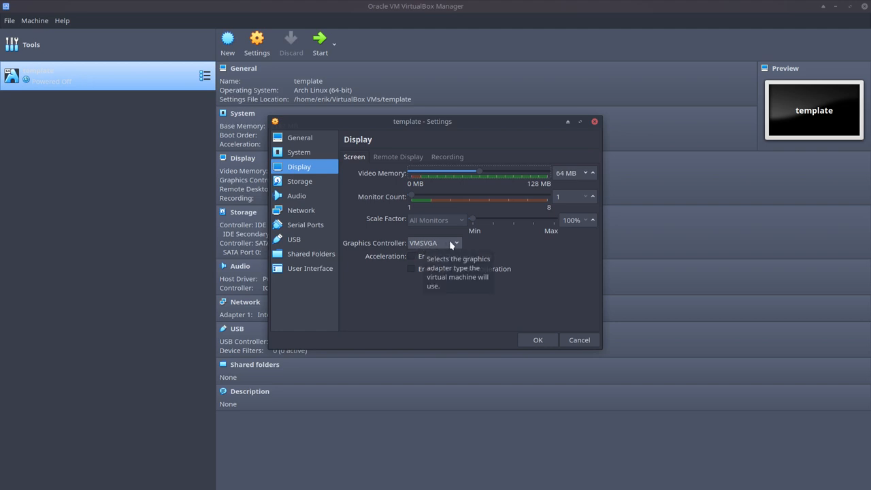
mouse_move(457, 245)
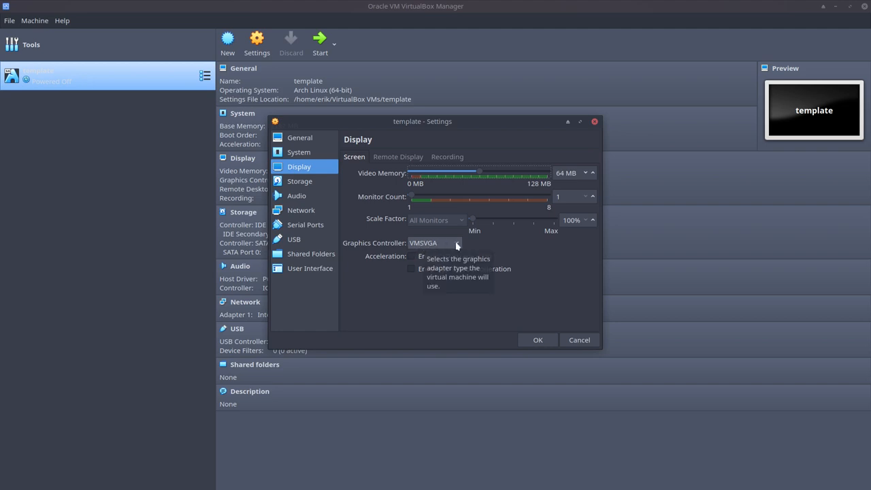
Set the graphics controller to VBoxVGA with 3D acceleration enabled.
left_click(456, 242)
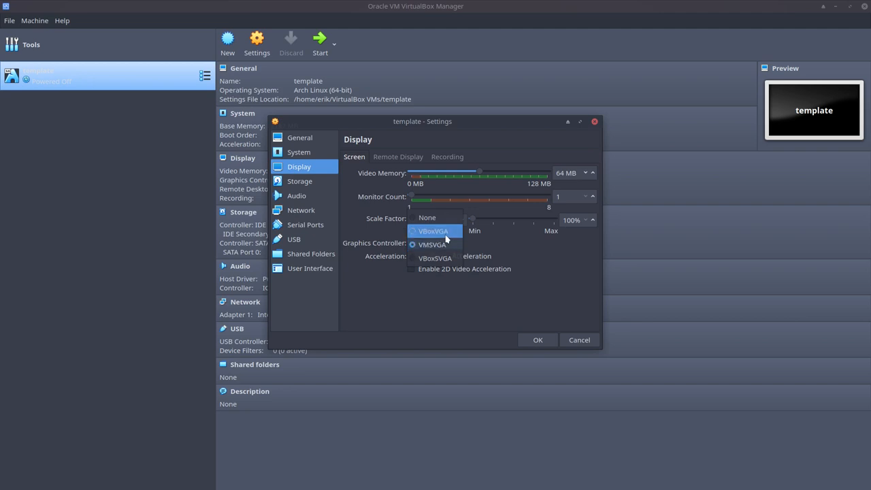
left_click(436, 231)
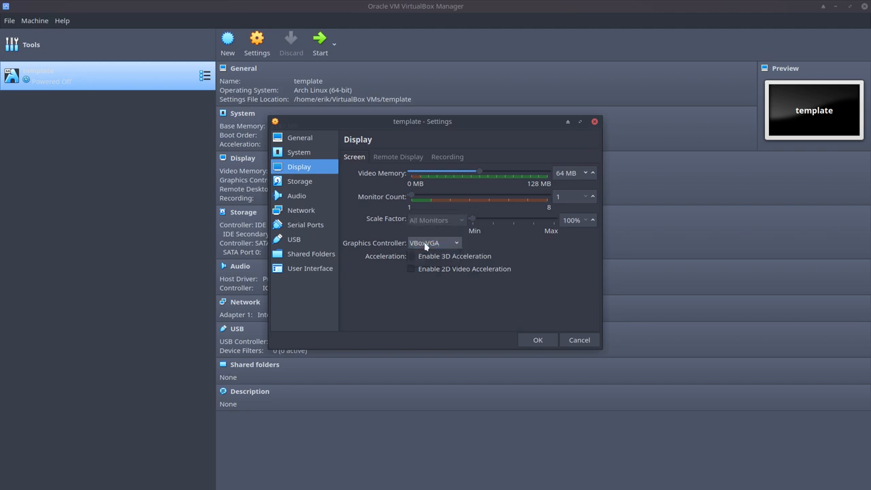
mouse_move(411, 256)
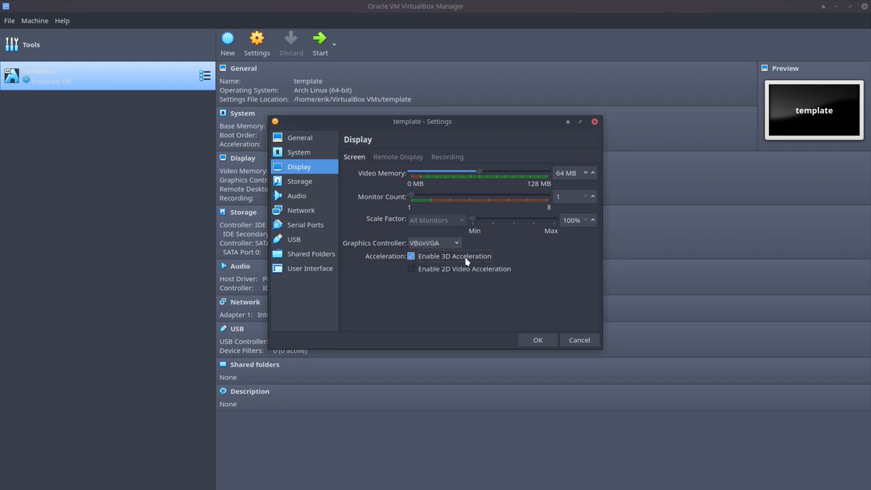
mouse_move(478, 261)
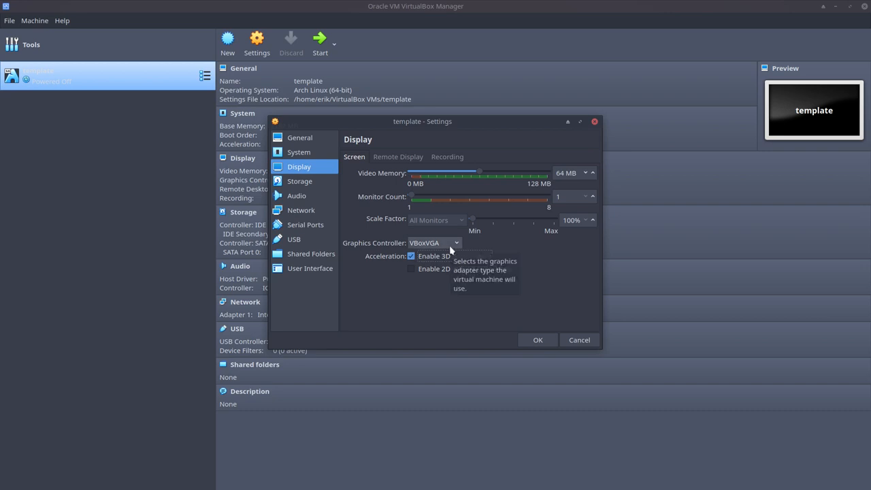
left_click(455, 242)
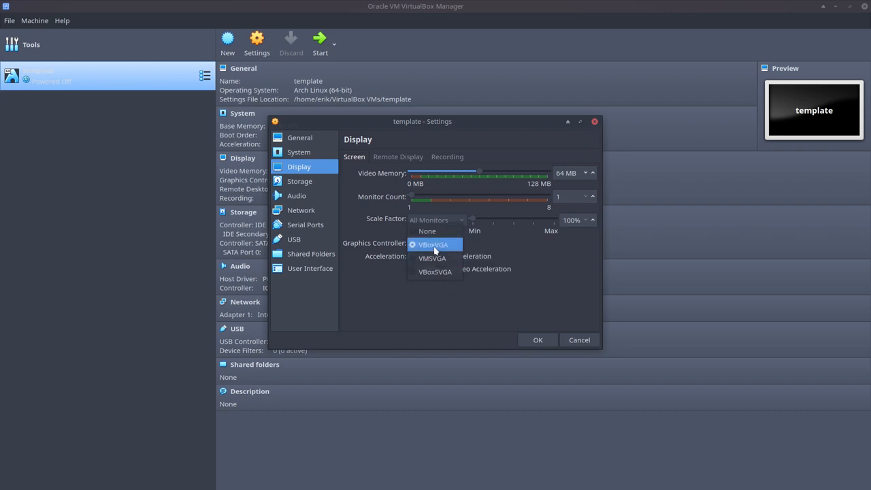
left_click(433, 245)
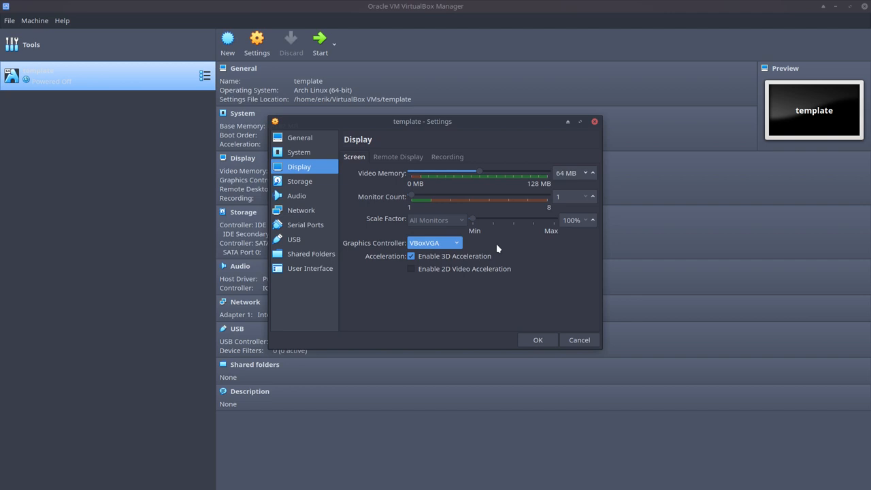
mouse_move(444, 245)
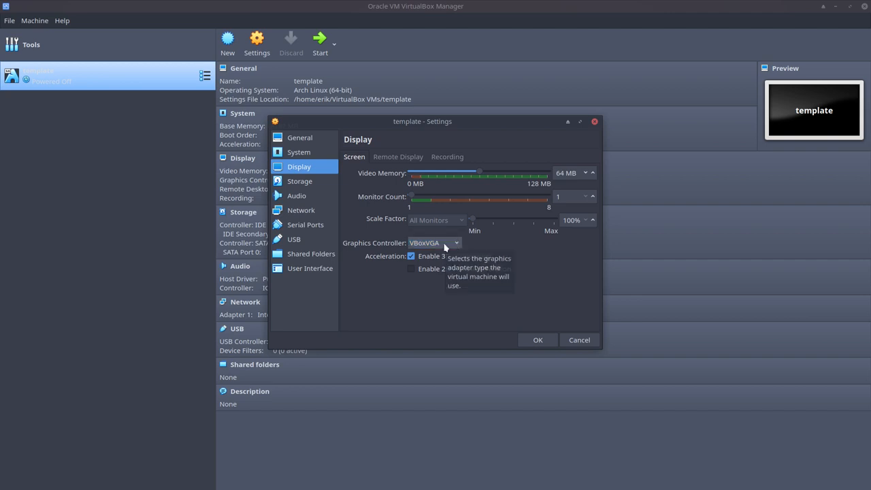
left_click(454, 242)
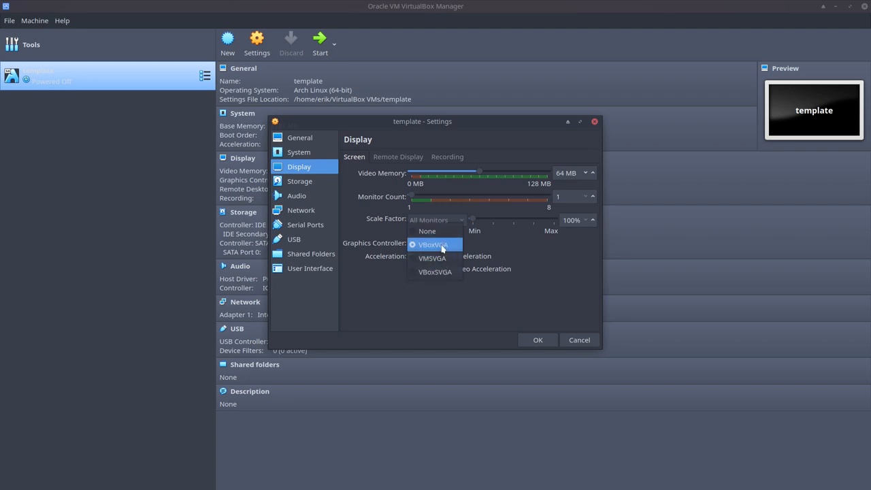
left_click(435, 245)
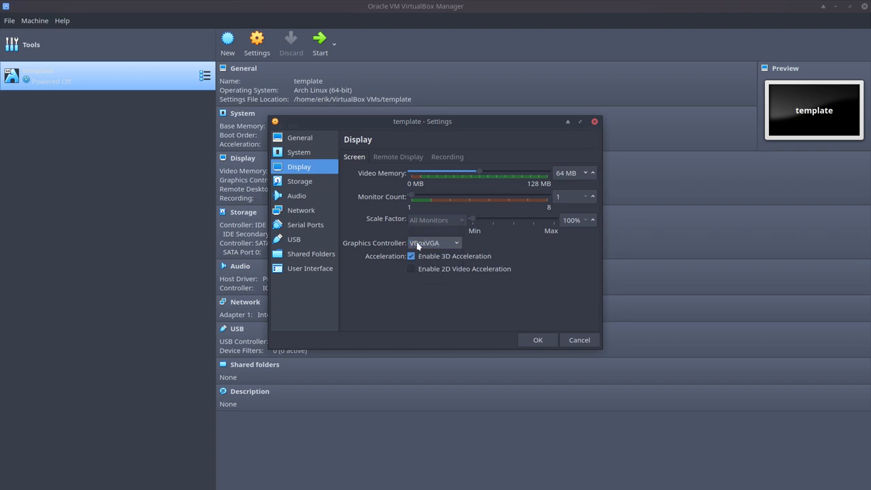
mouse_move(430, 242)
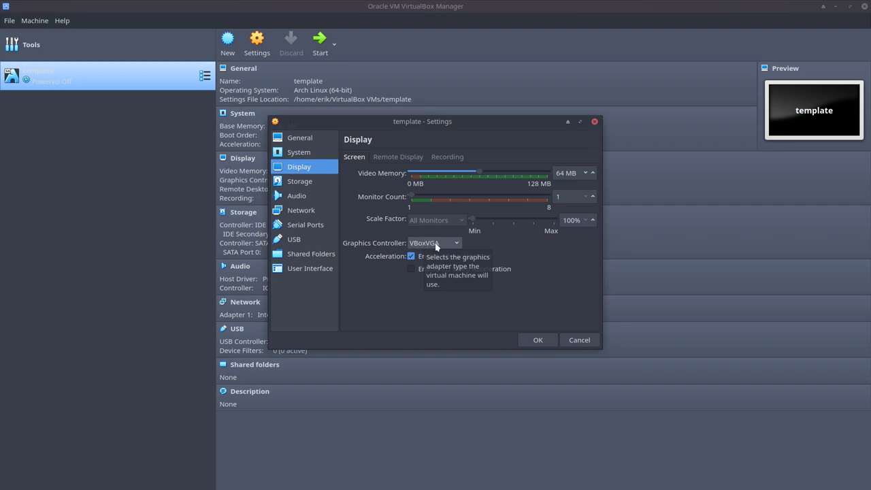
Glance at the storage devices and save the template machine's settings with OK.
left_click(300, 181)
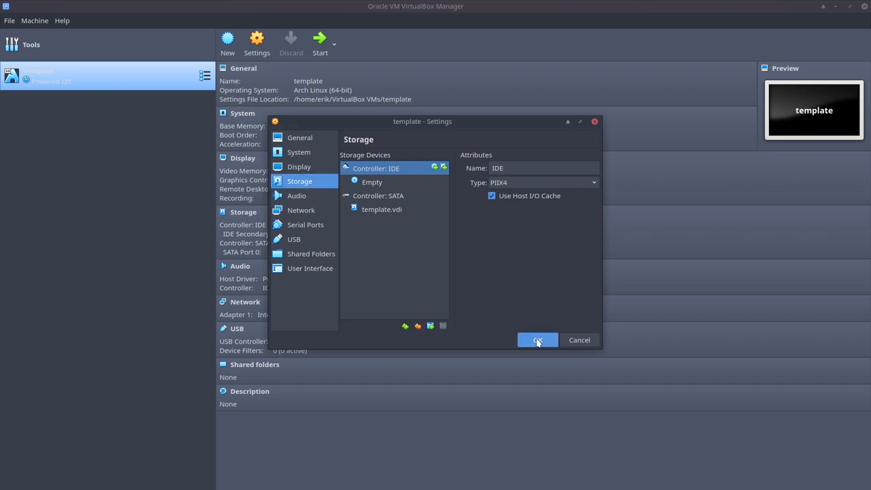
left_click(537, 340)
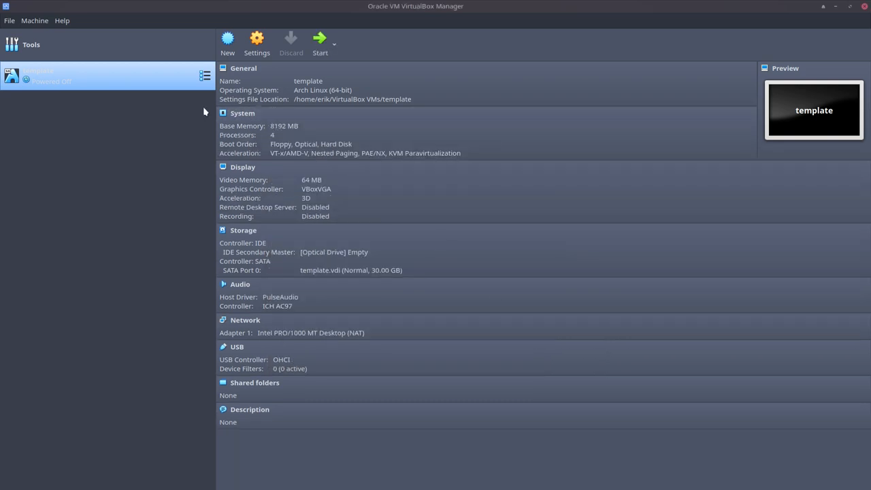
mouse_move(57, 75)
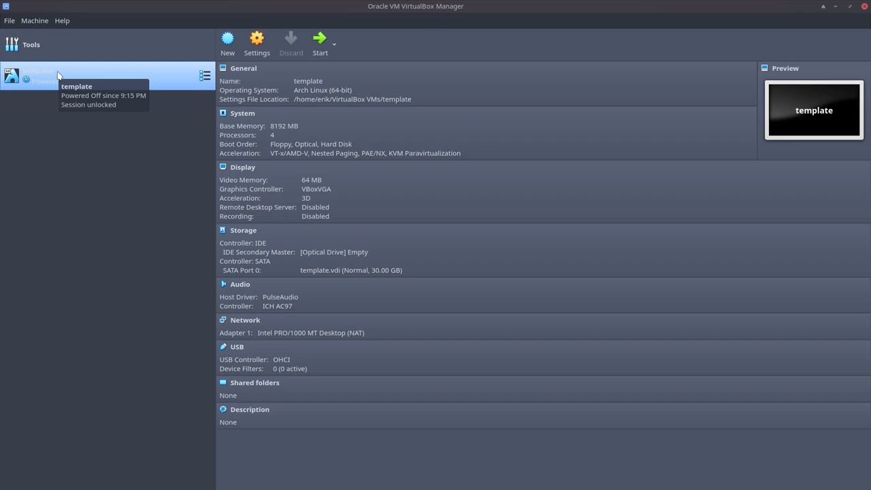